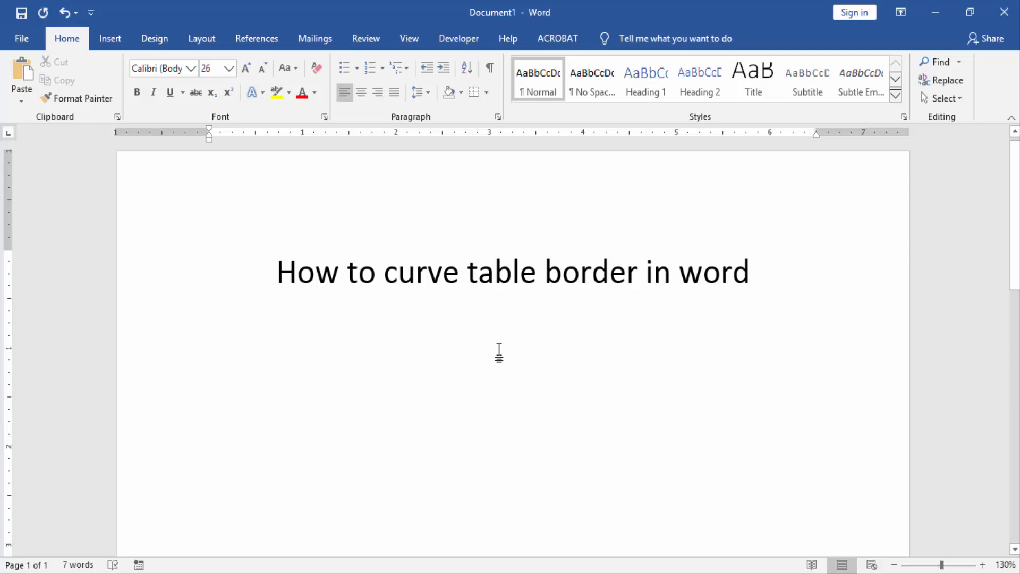
Insert a 3x3 table beneath the heading 'How to curve table border in word'
click(110, 39)
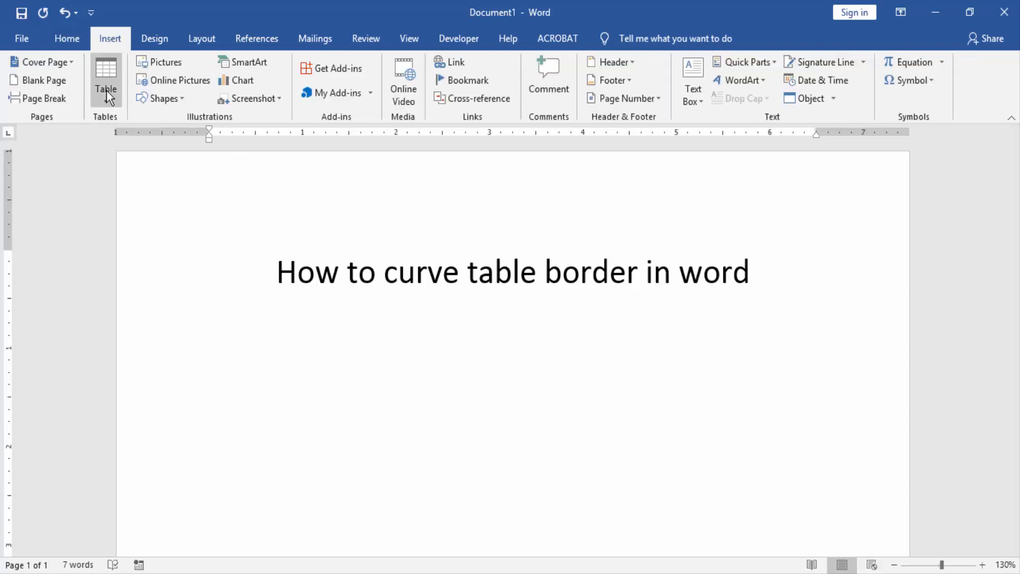
click(105, 82)
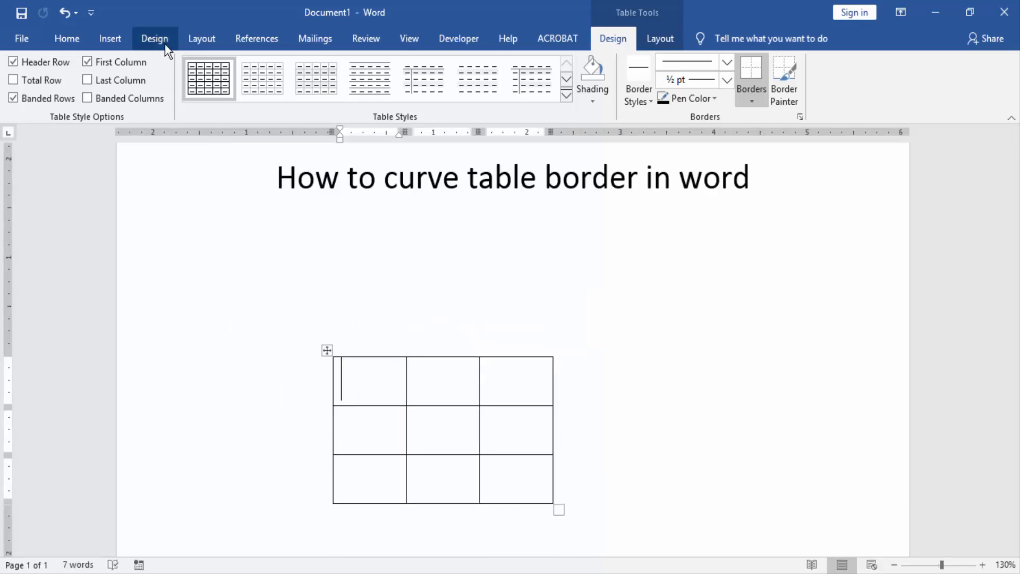
Draw a Rectangle: Rounded Corners shape stretched to cover the whole 3x3 table
click(110, 38)
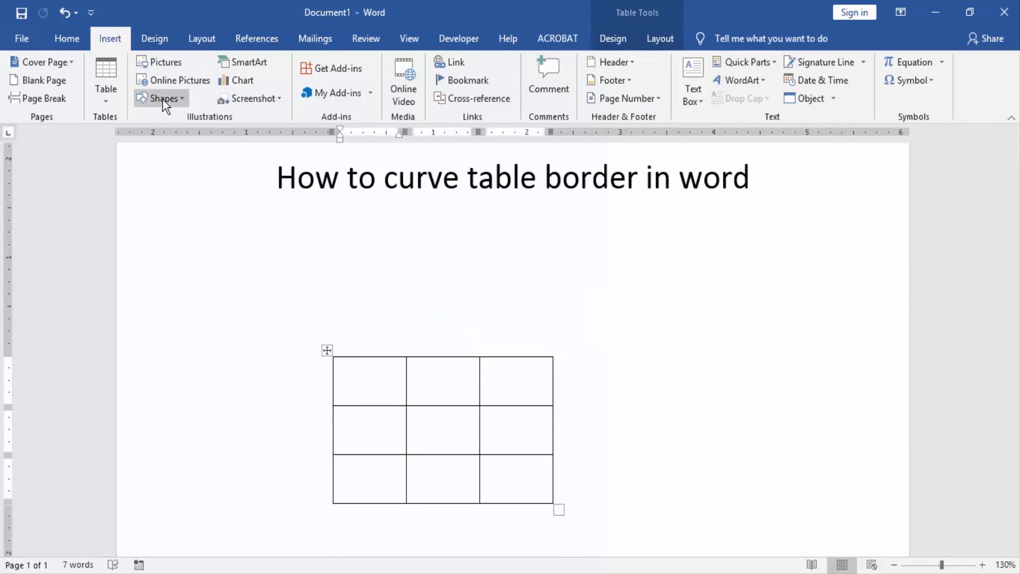
click(165, 97)
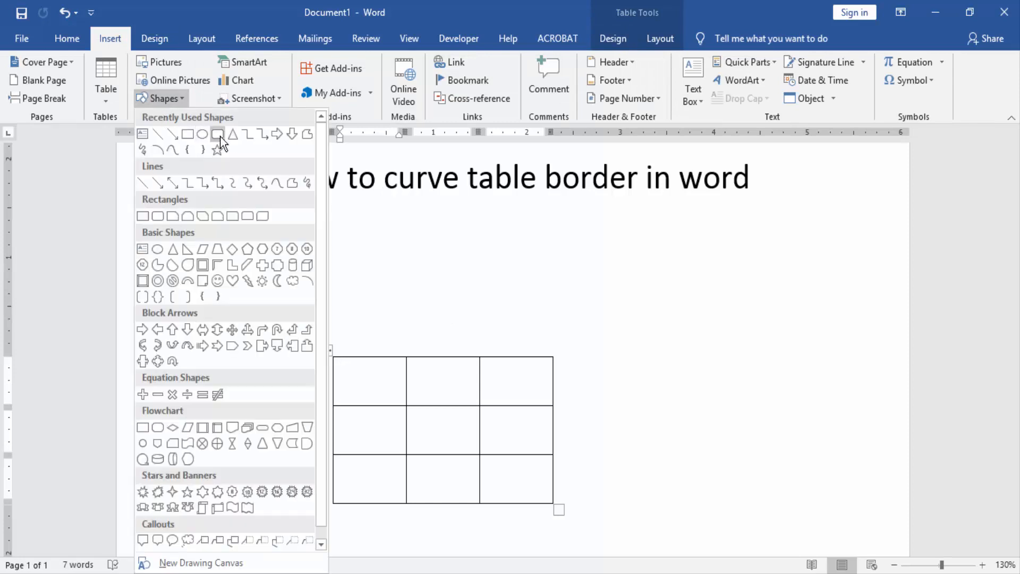
mouse_move(218, 134)
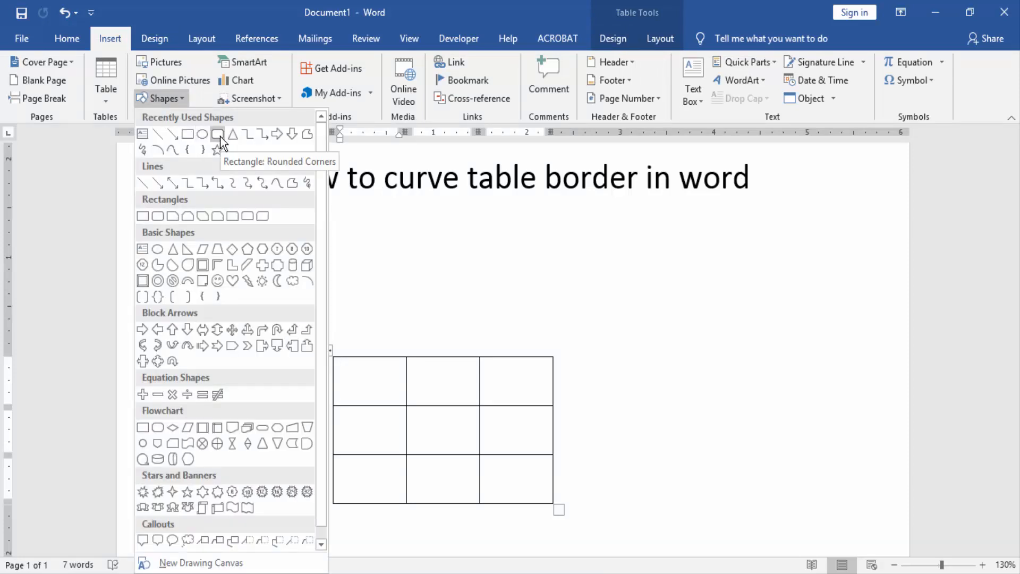
click(217, 134)
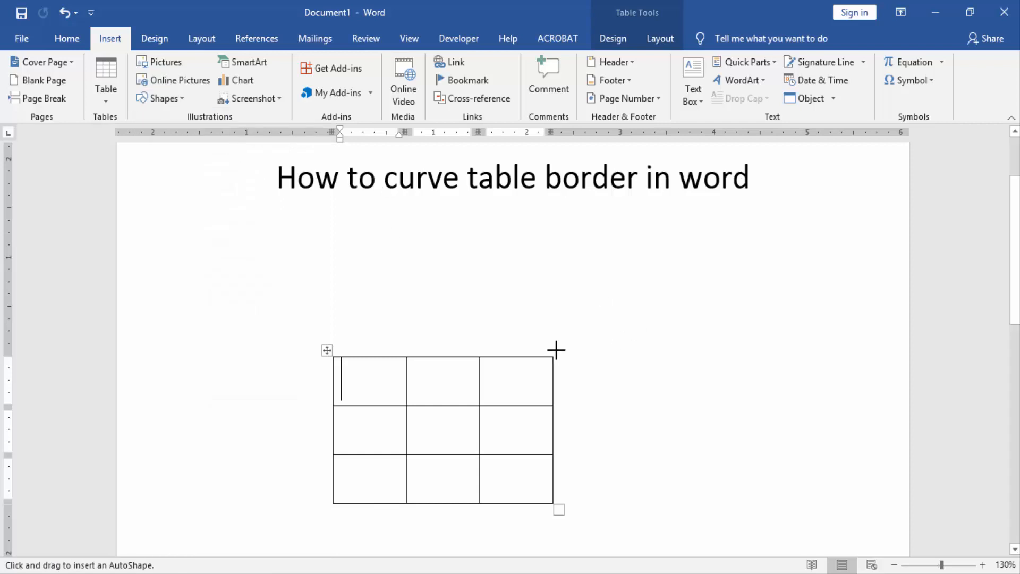
mouse_move(332, 355)
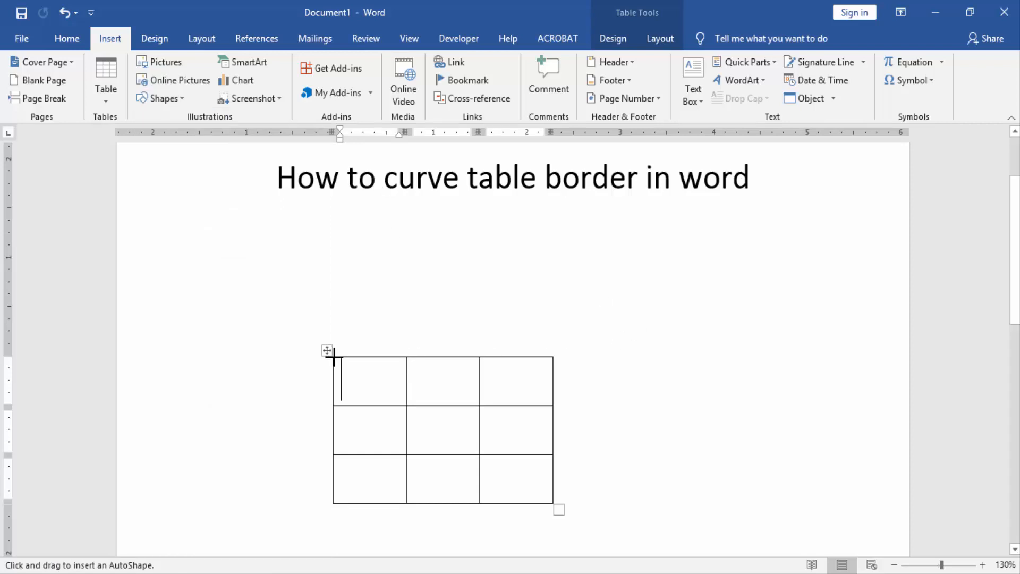
drag(332, 361, 537, 494)
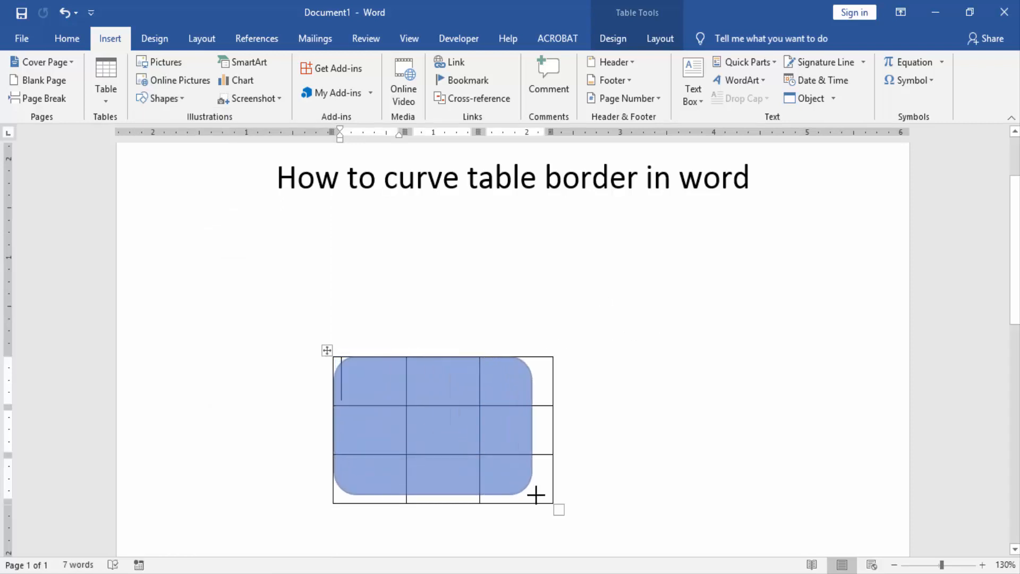
drag(536, 494, 551, 503)
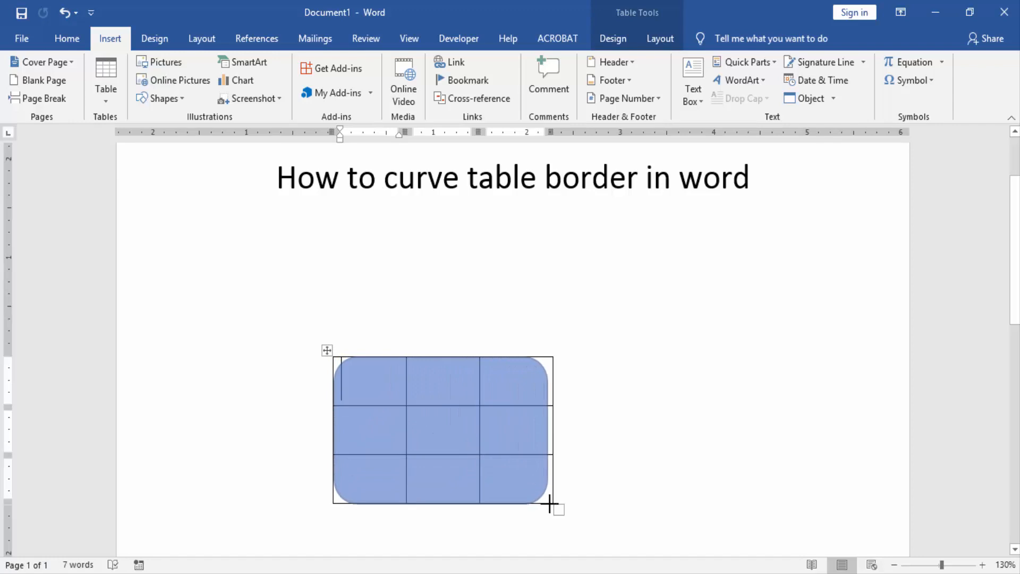
Give the rounded rectangle No Fill and a black Shape Outline
click(442, 429)
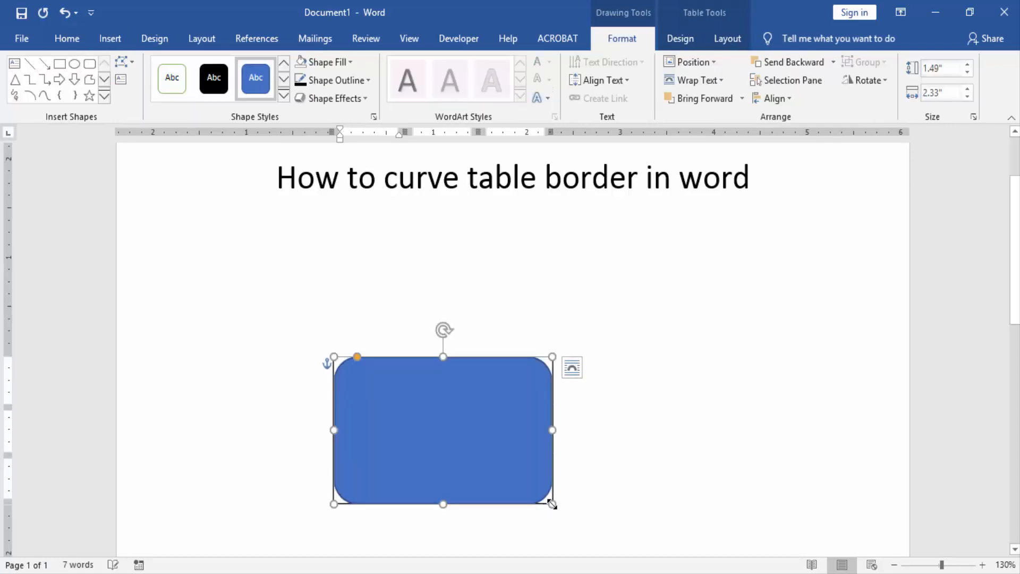
mouse_move(536, 350)
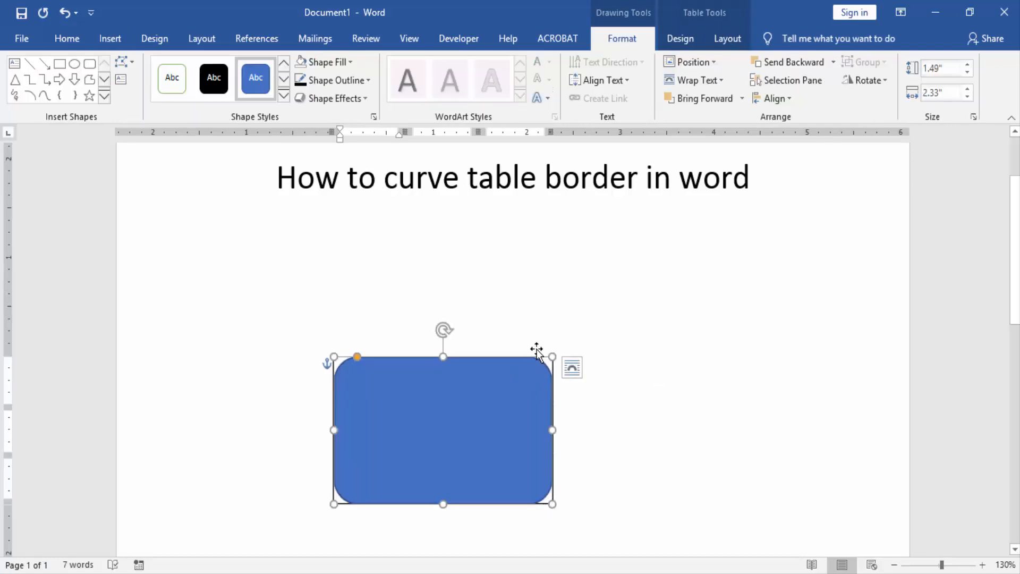
mouse_move(644, 41)
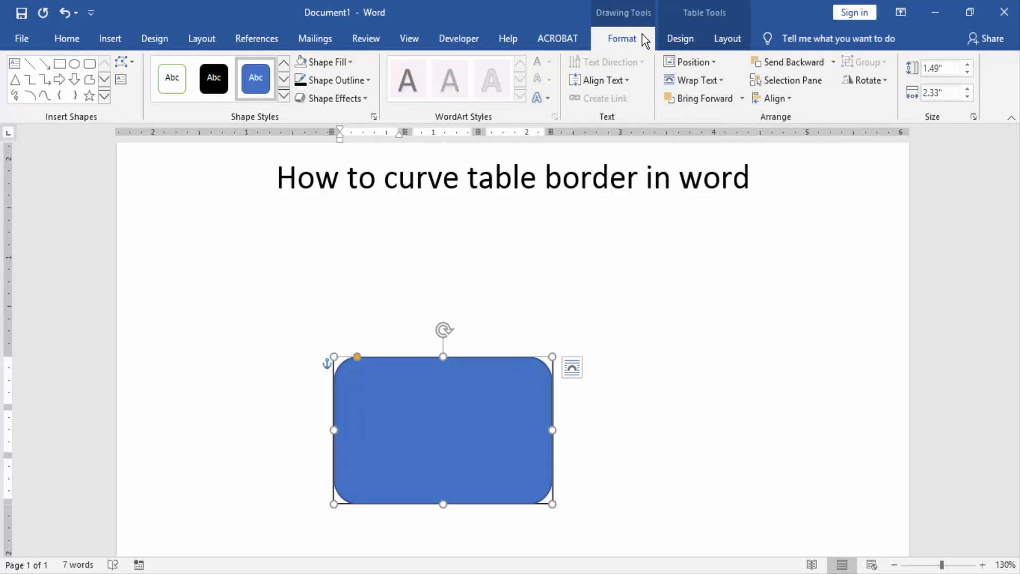
click(324, 62)
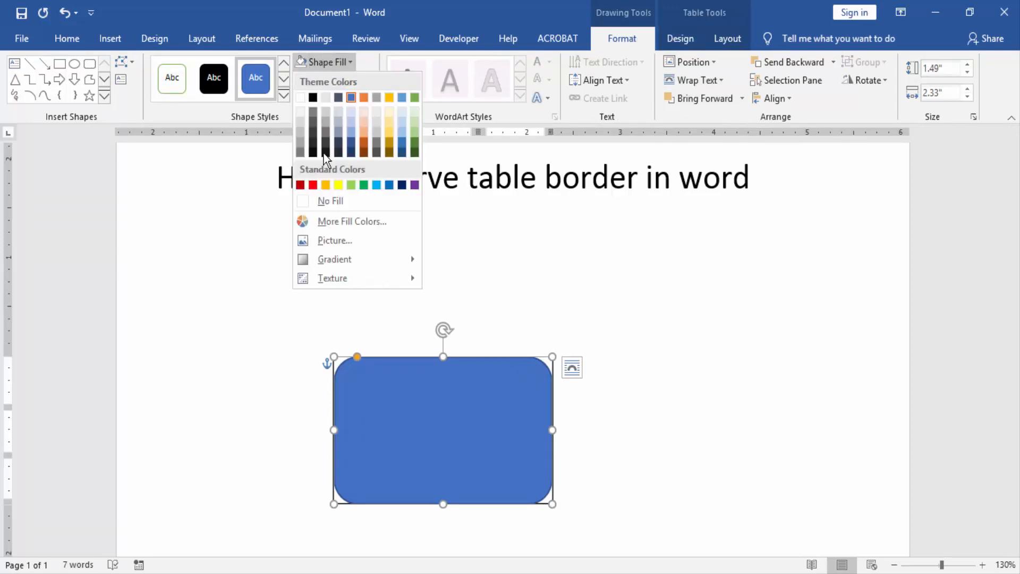
click(330, 201)
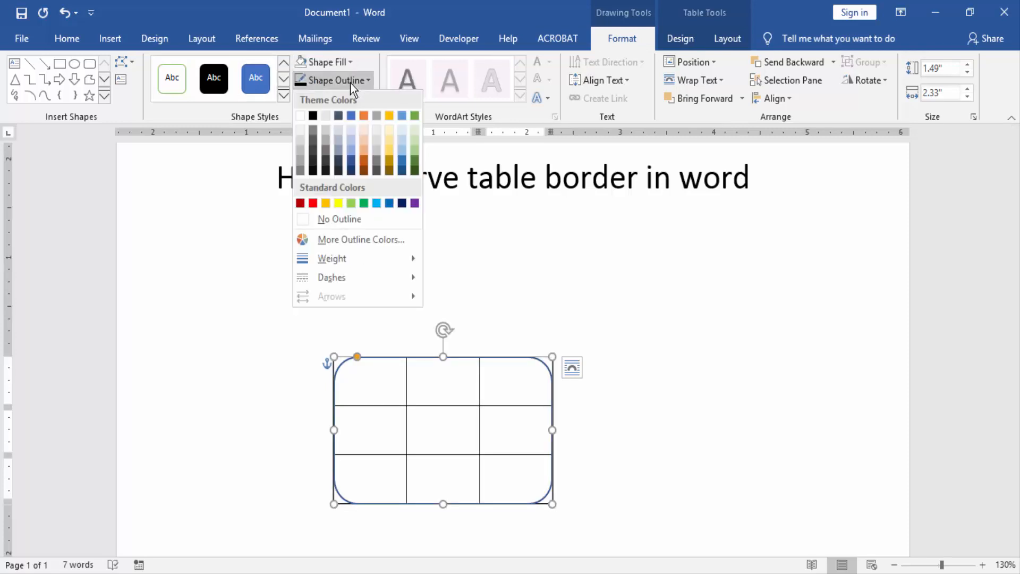
click(312, 115)
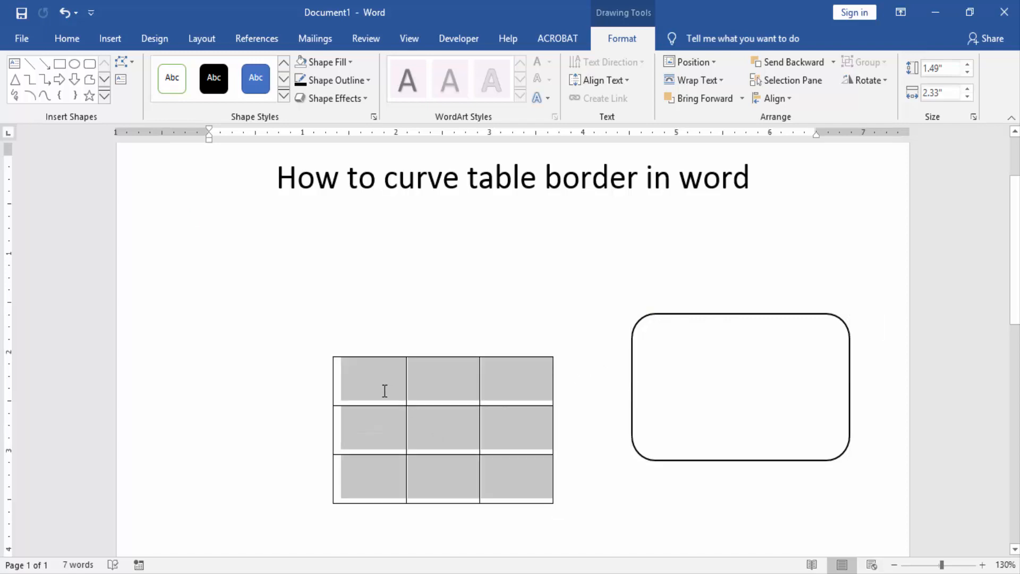
Toggle off the table's Outside Borders, keeping only the inner grid lines
click(384, 390)
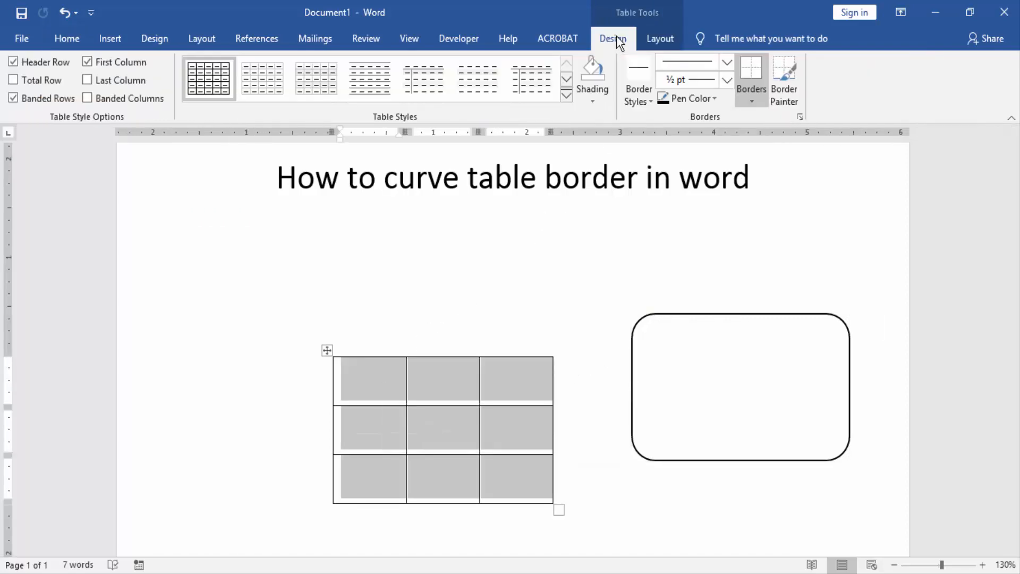
click(751, 105)
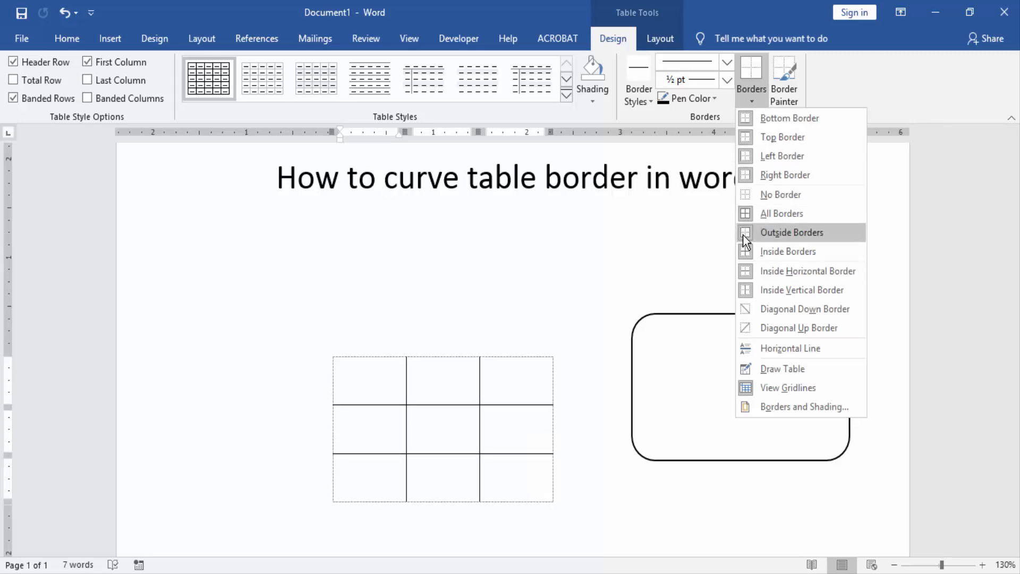
click(793, 233)
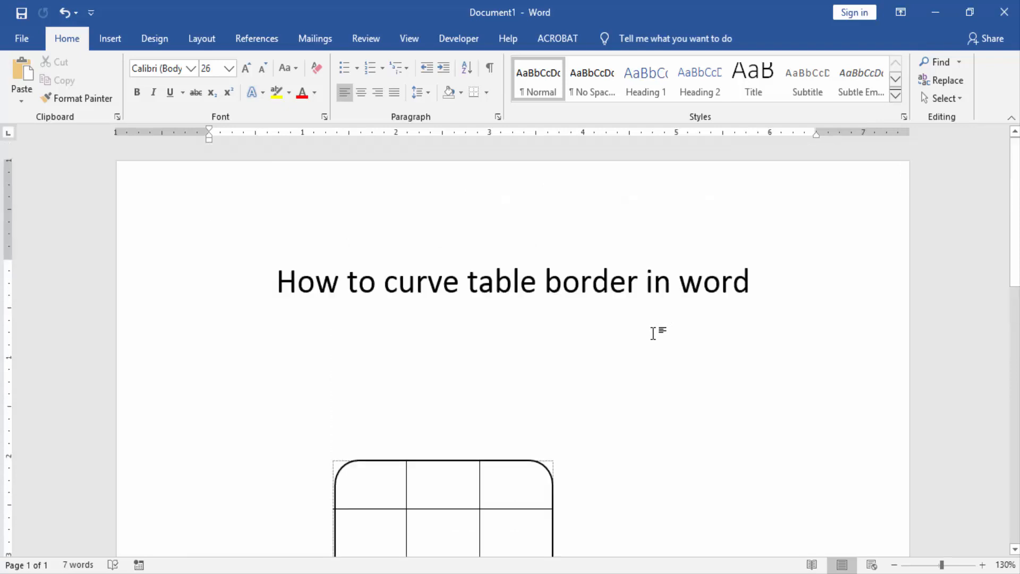
Deselect the rounded outline to reveal the finished framed 3x3 table
scroll(down, 3)
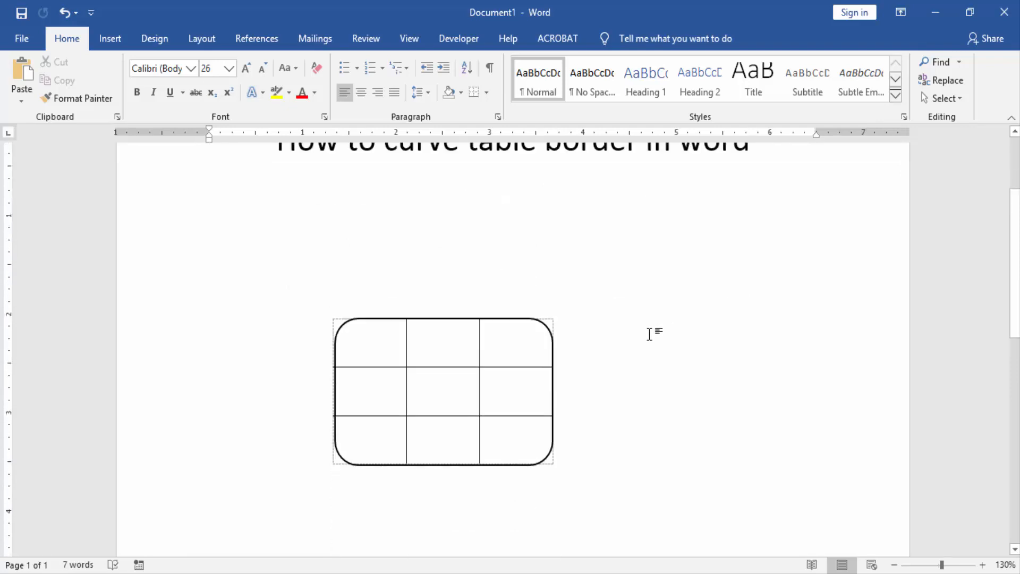
click(209, 196)
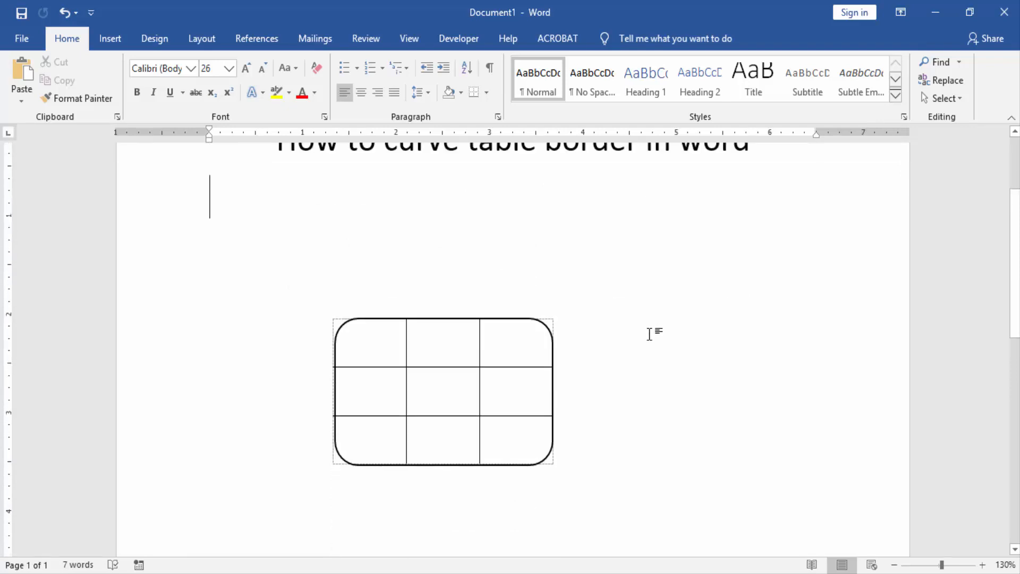